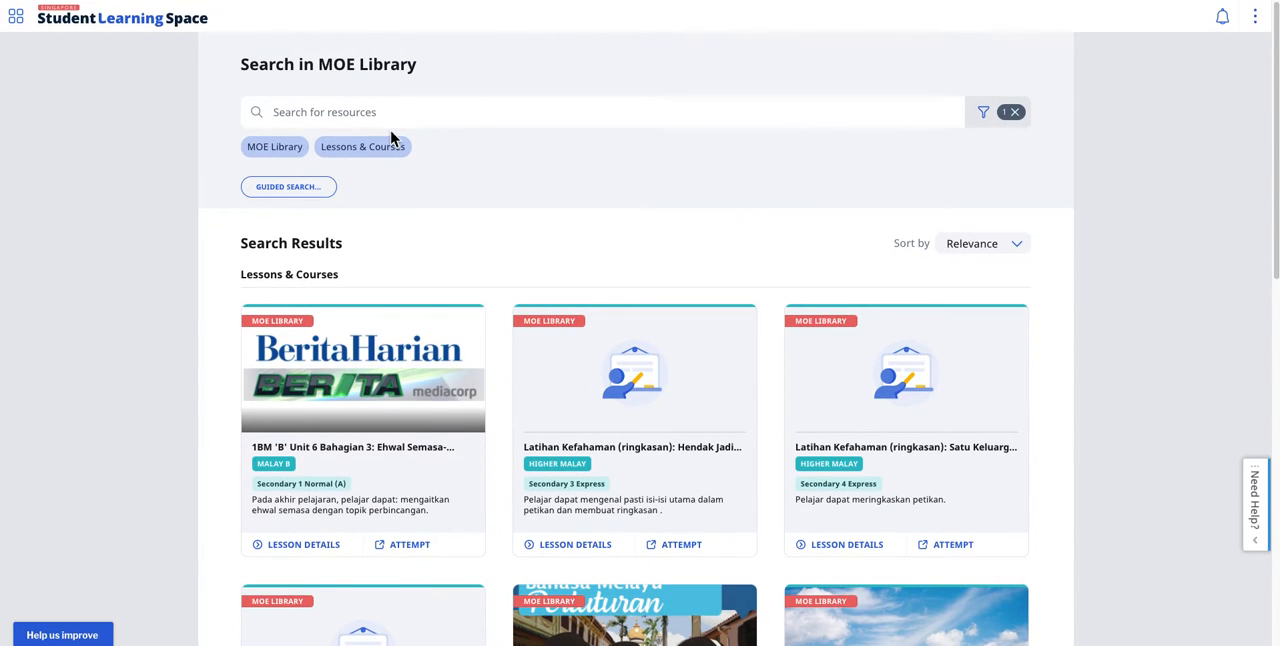
mouse_move(15, 22)
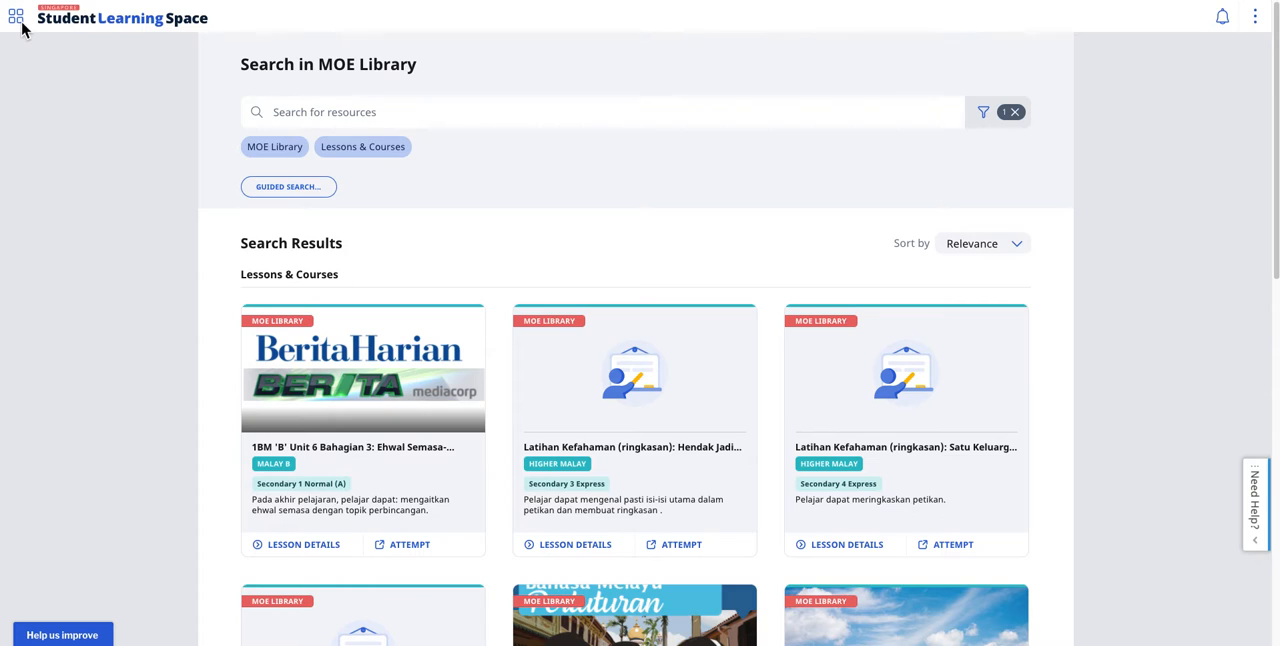
mouse_move(23, 28)
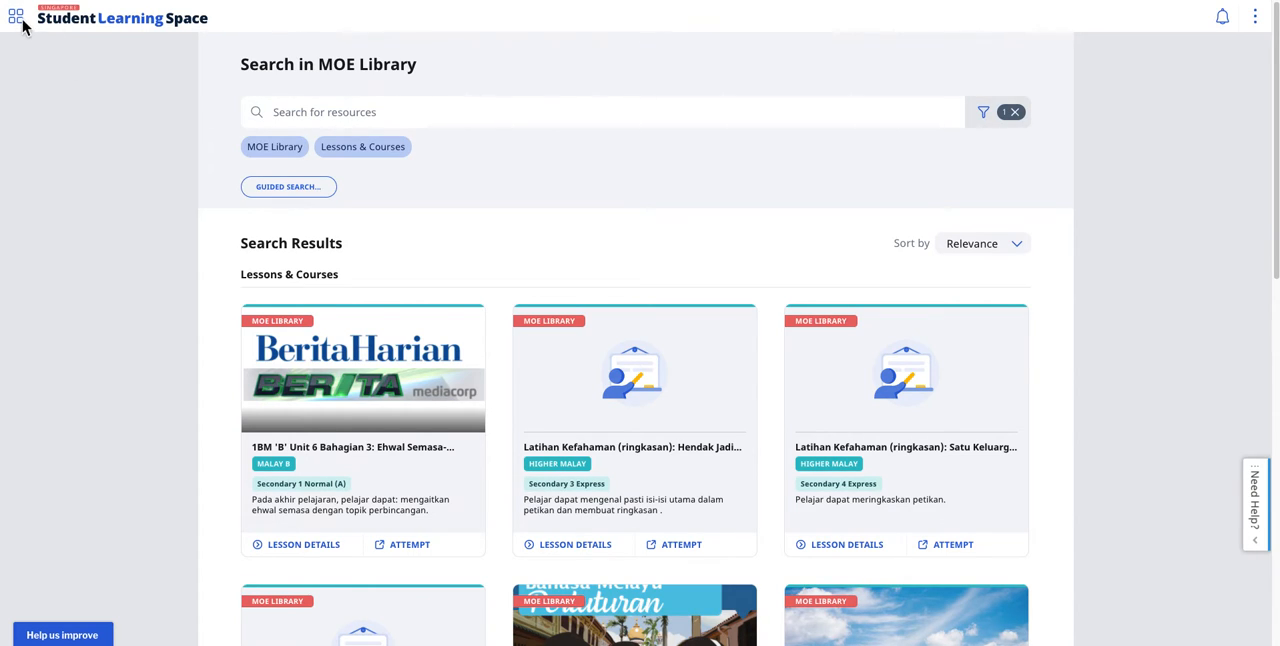
Bring up the site navigation menu over the MOE Library search page.
left_click(14, 19)
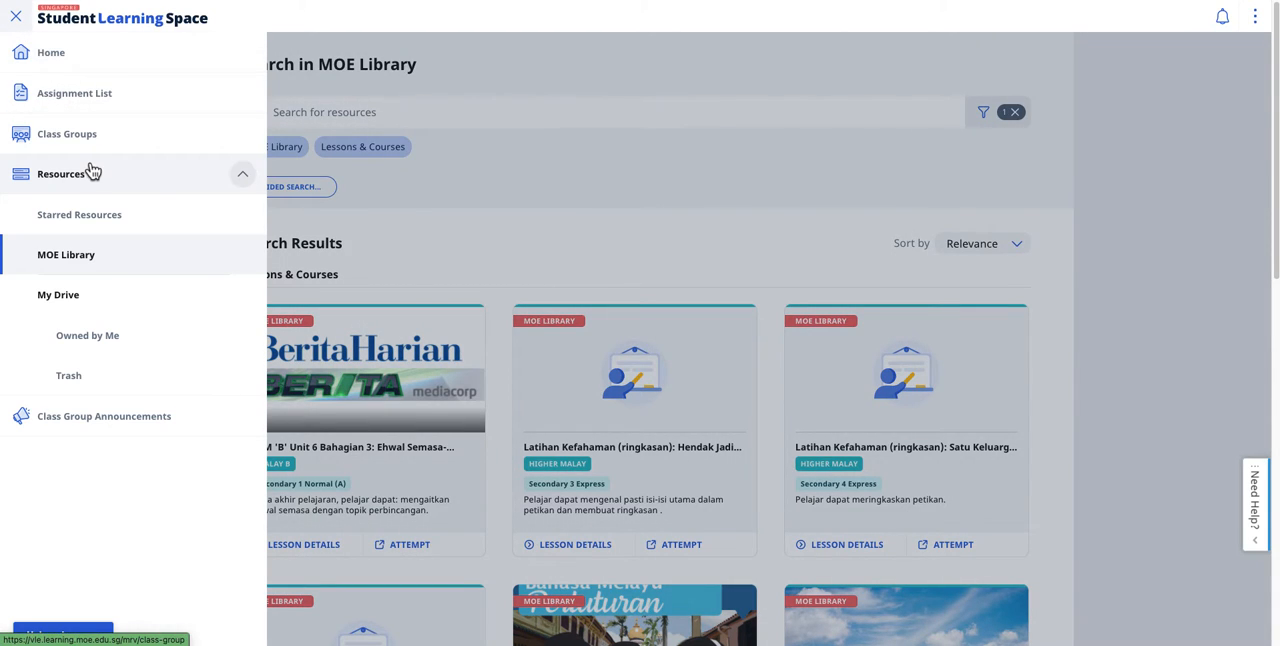
mouse_move(93, 260)
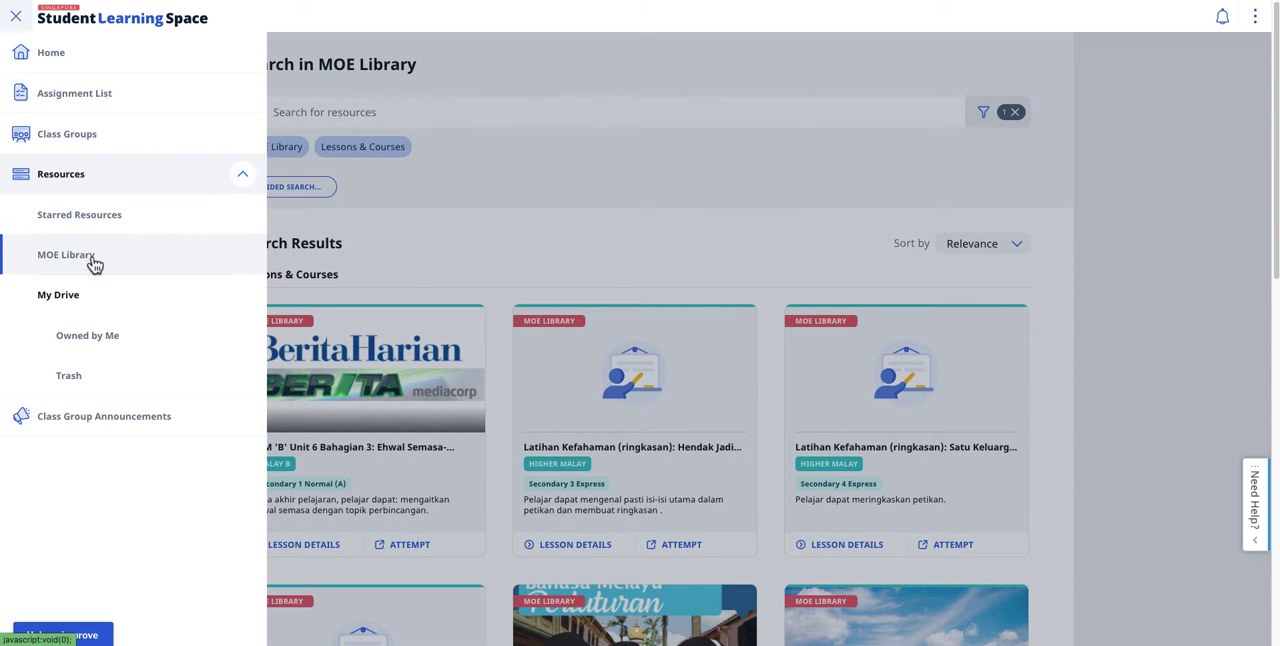
Search the MOE Library for 'physics' and open the Two-body Spring System [H3 Physics] lesson.
left_click(15, 17)
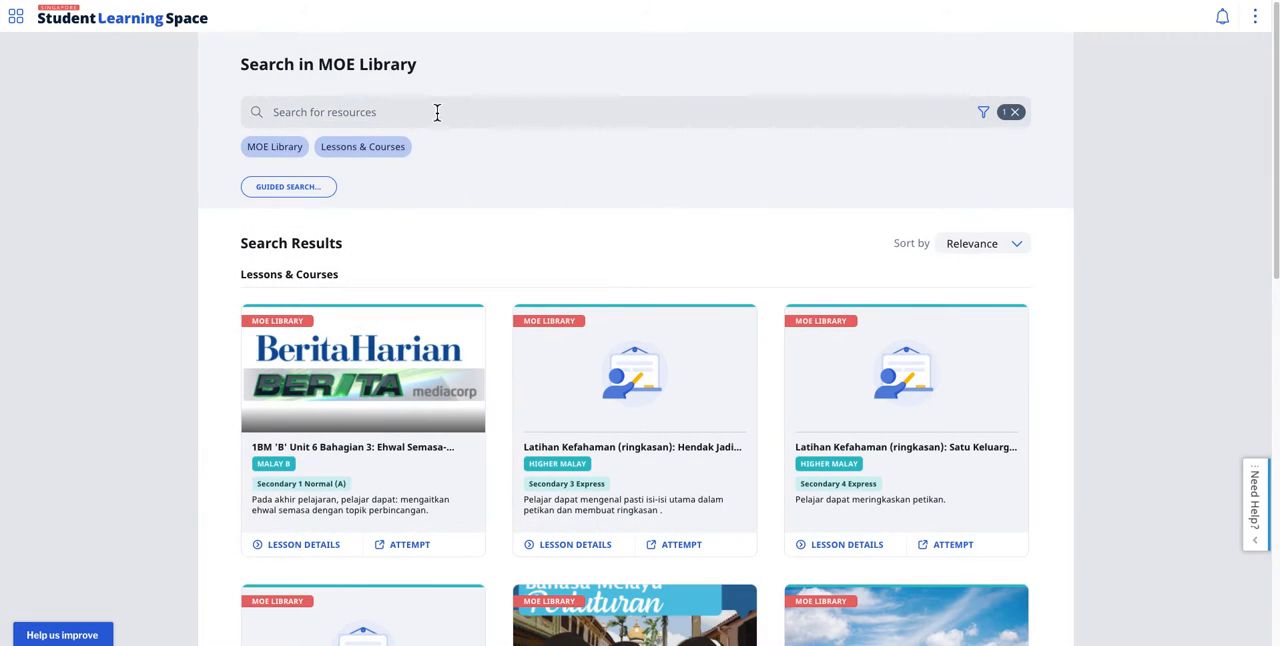
type("physics ejss")
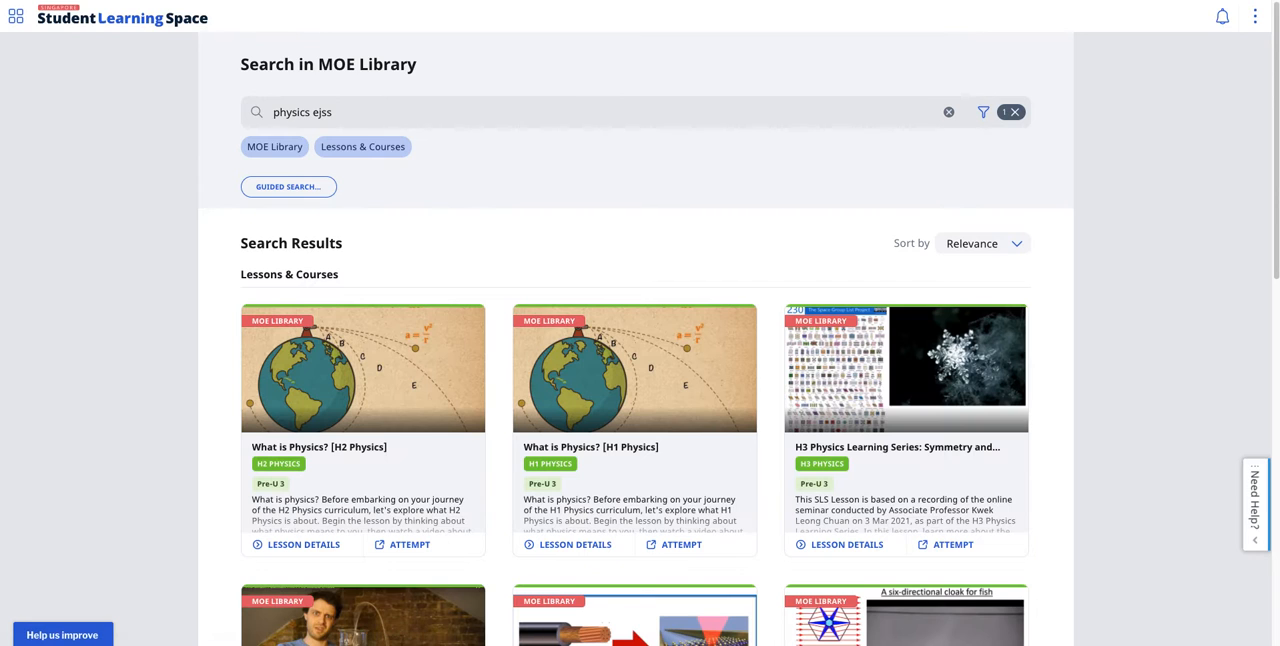
scroll("down", 3)
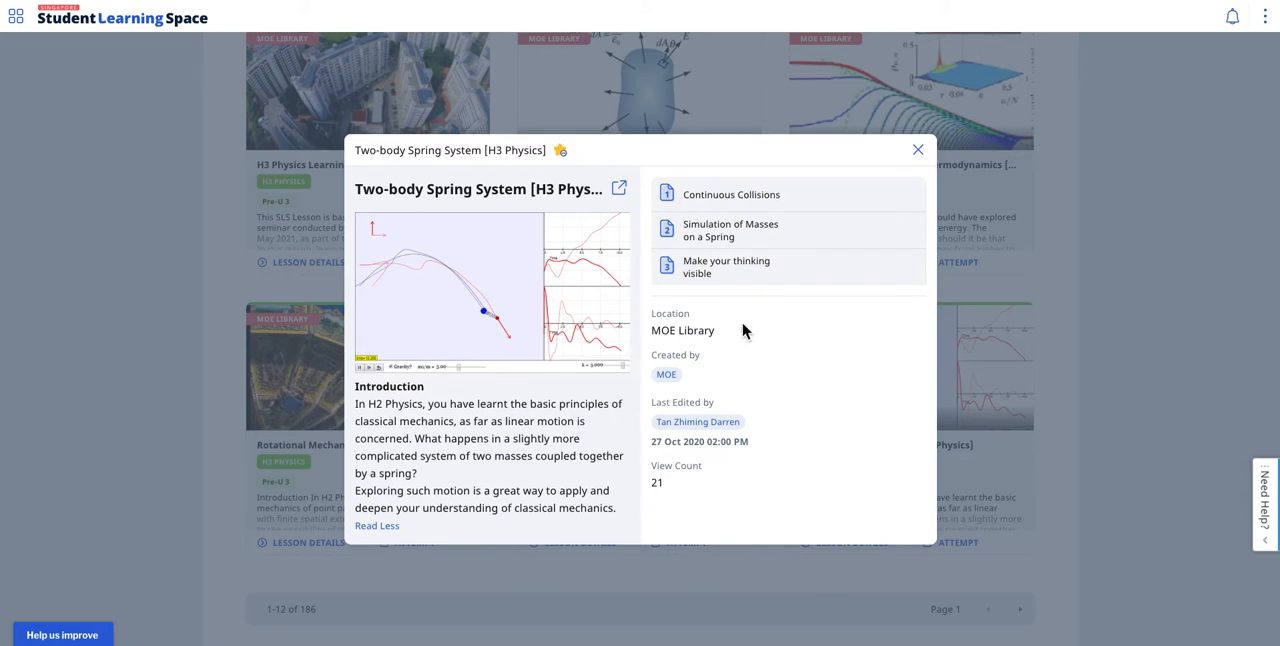
mouse_move(560, 150)
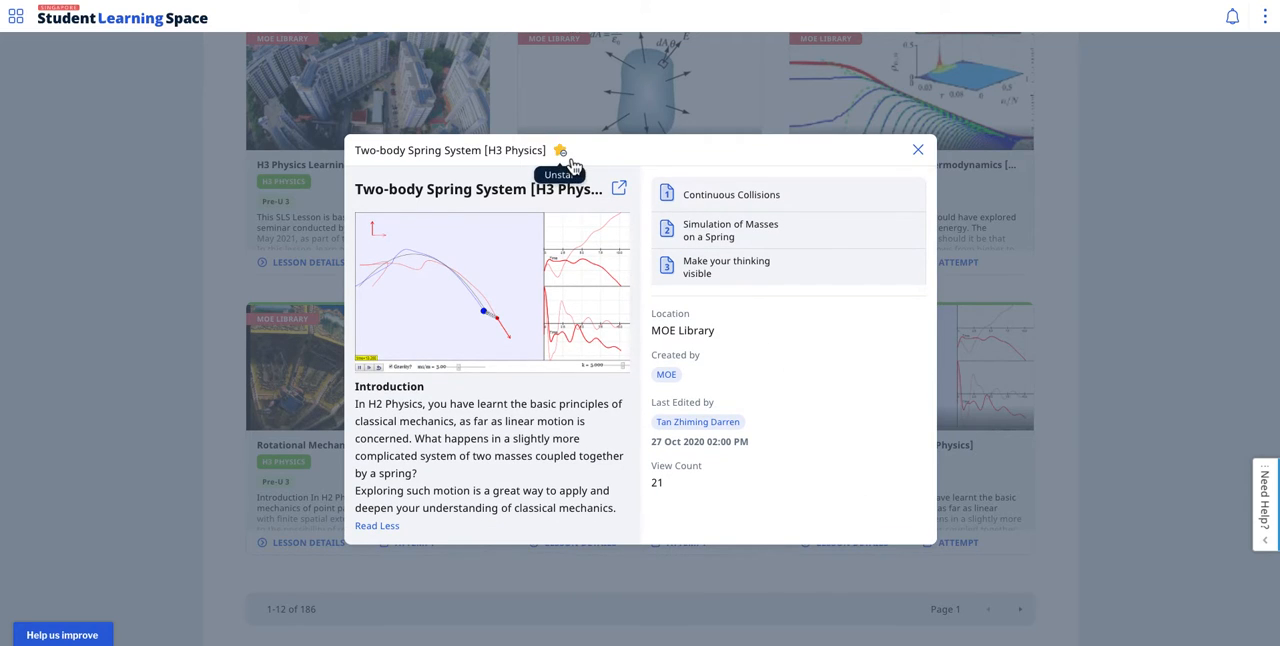
left_click(917, 149)
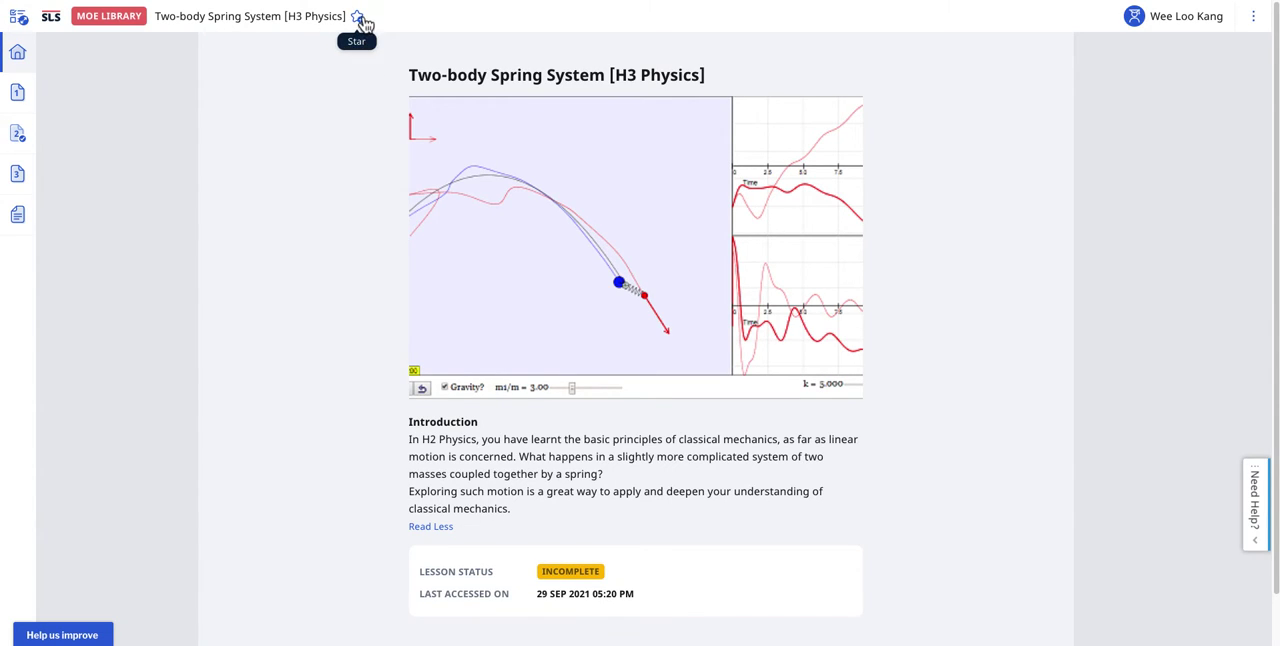
Star the lesson, enter its content and advance to page 3, Make your thinking visible.
left_click(358, 17)
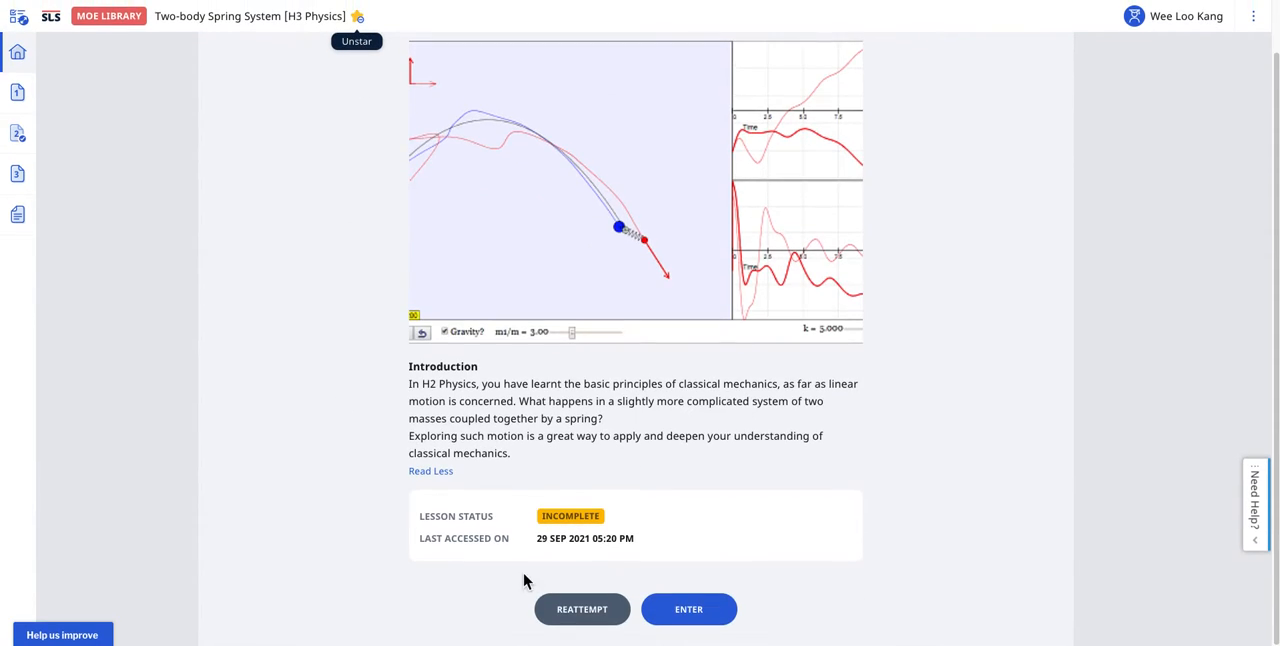
left_click(688, 609)
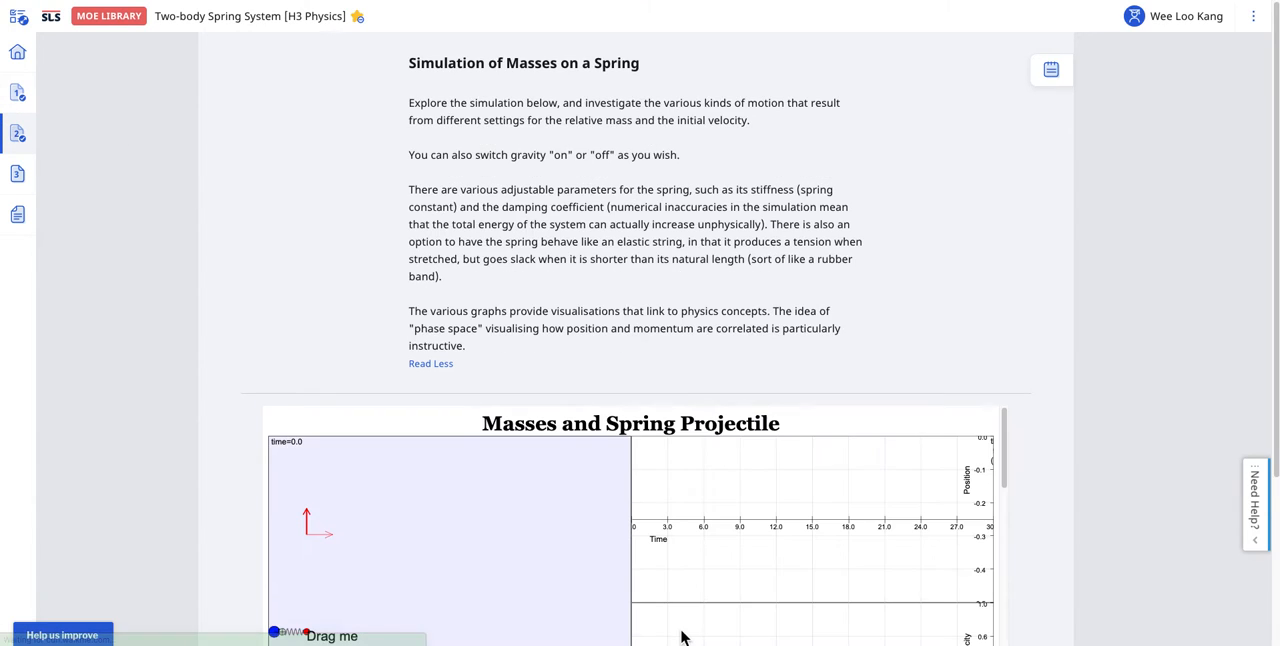
scroll("down", 3)
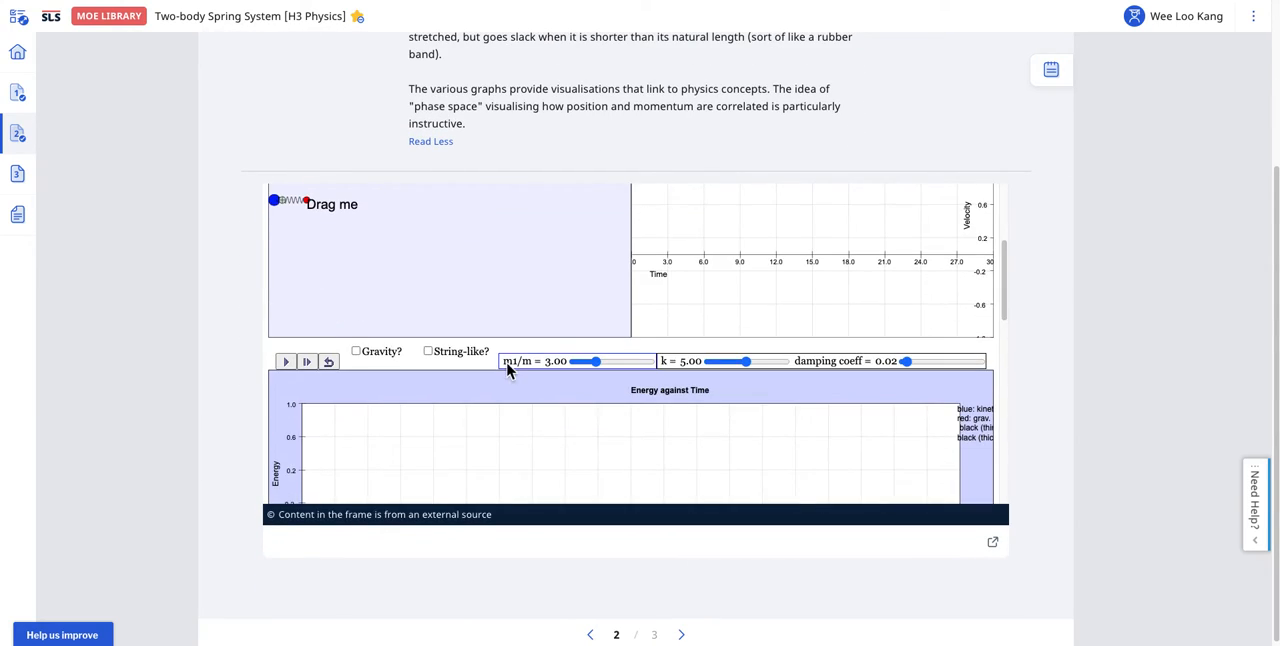
left_click(286, 362)
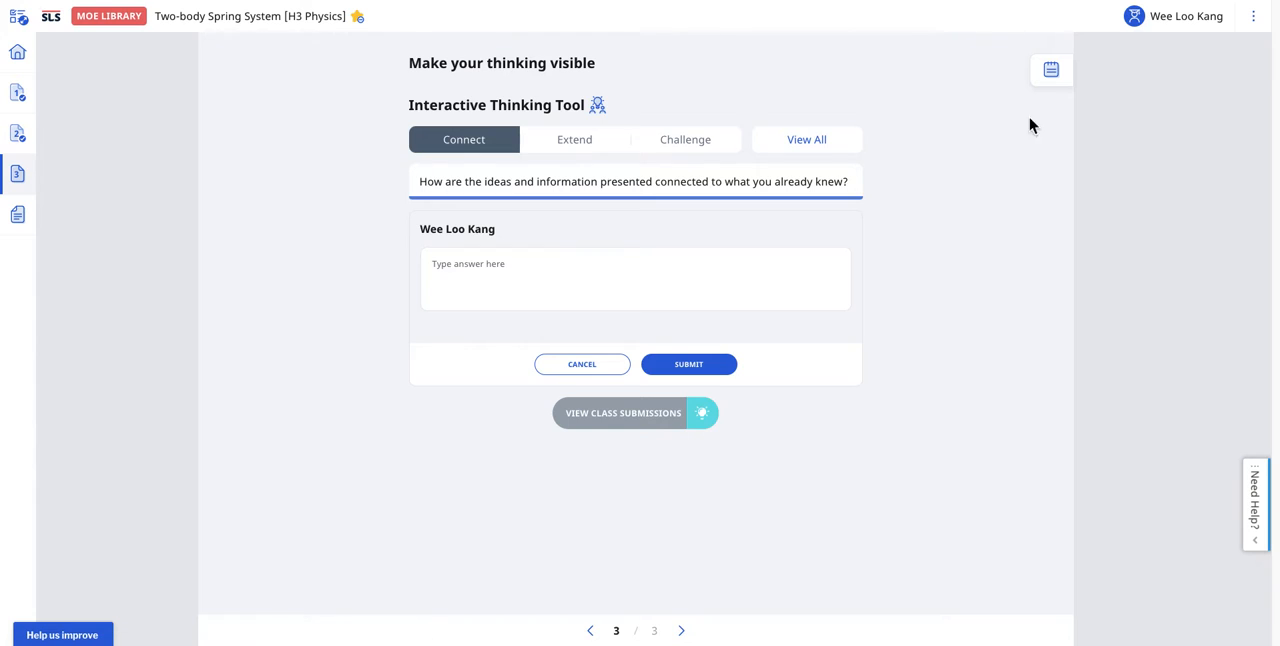
Exit the lesson via its options panel and reopen the site navigation menu.
left_click(1254, 17)
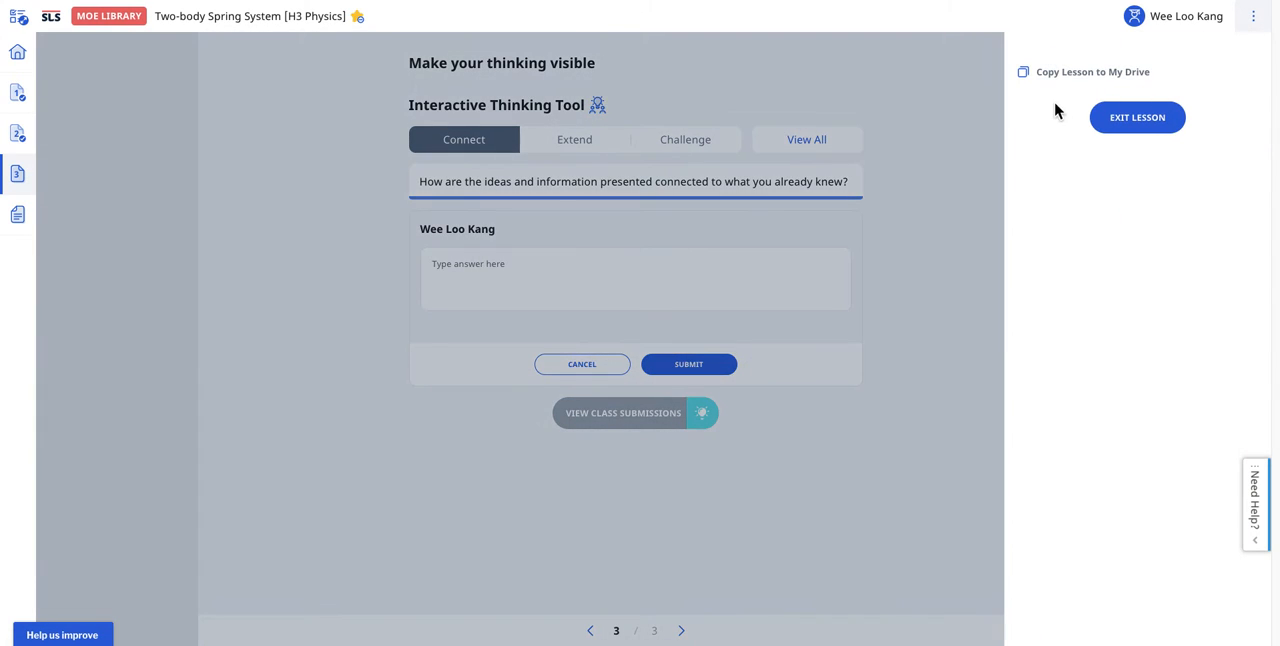
left_click(1137, 117)
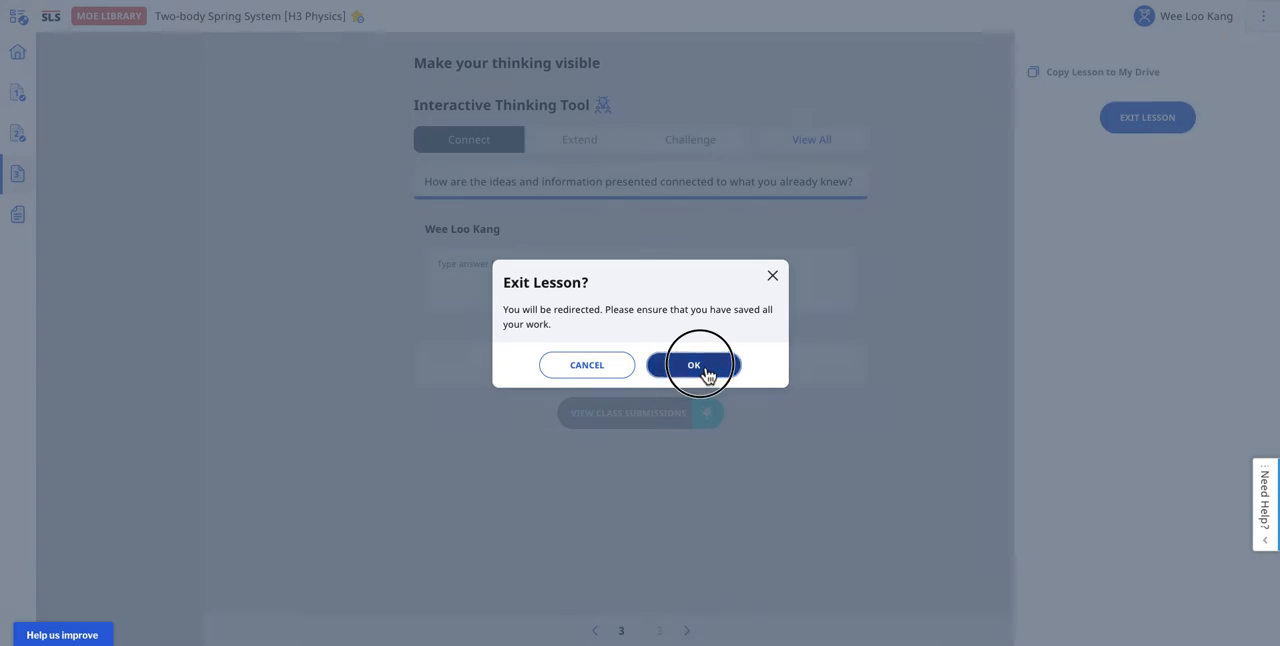
left_click(694, 365)
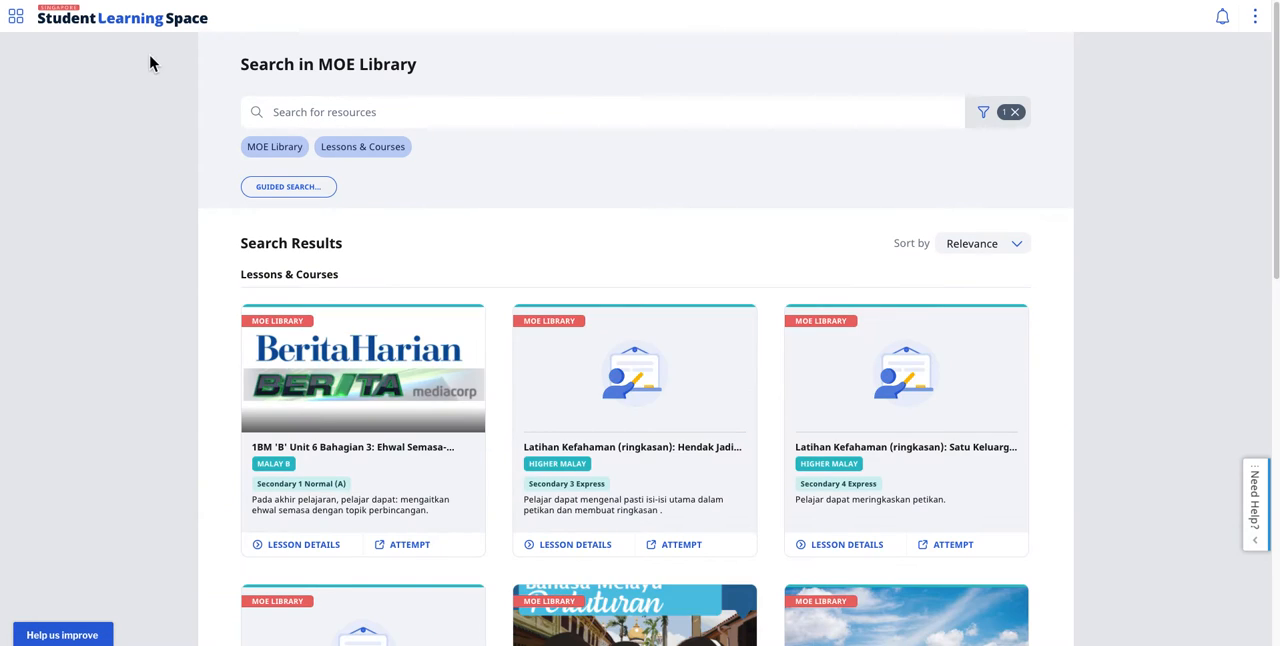
left_click(14, 18)
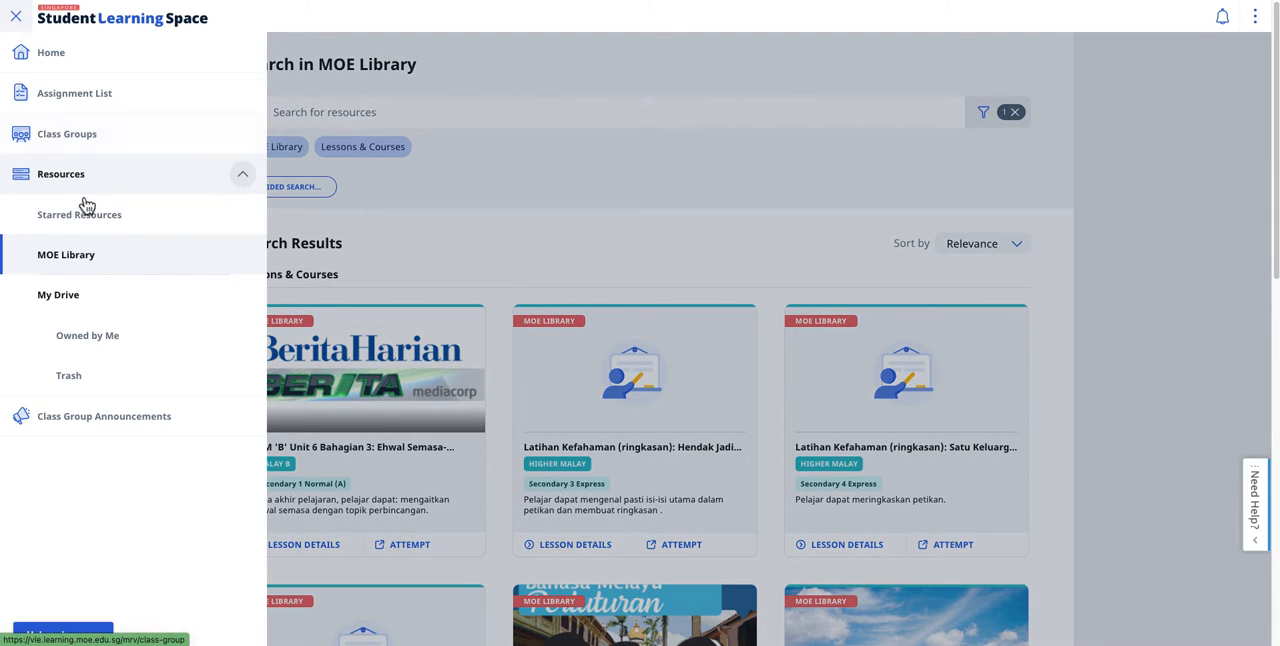
From Starred Resources, reopen the Two-body Spring System lesson at its overview.
left_click(80, 214)
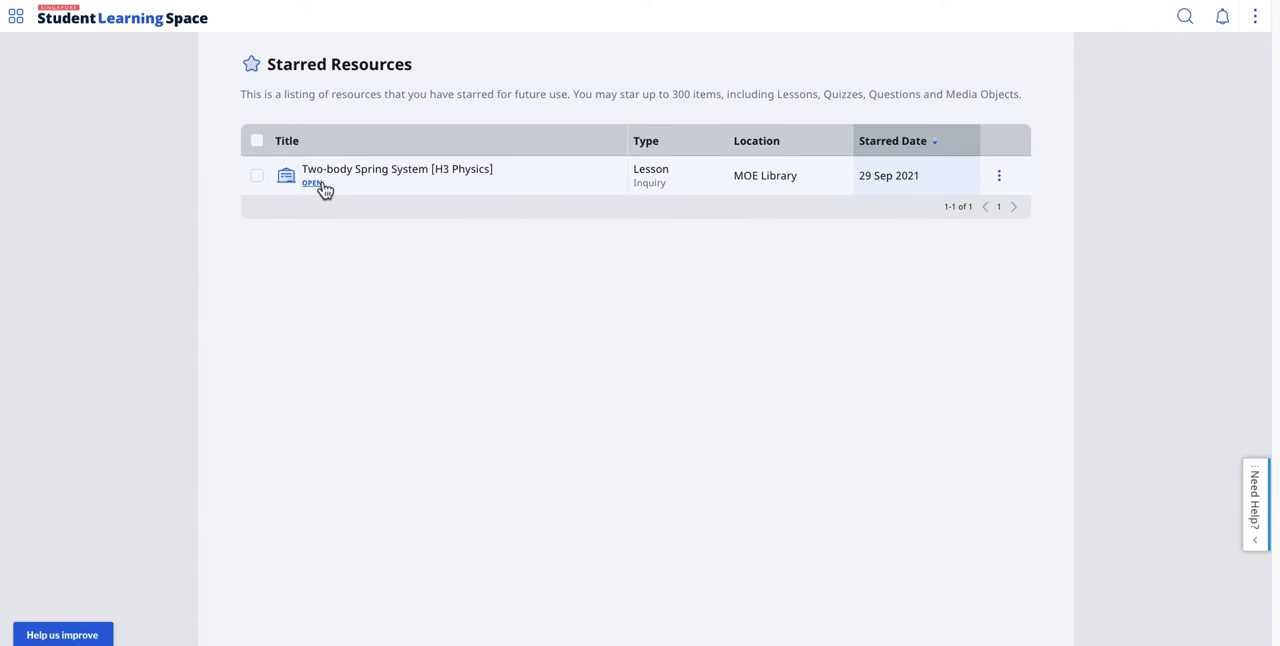
mouse_move(323, 192)
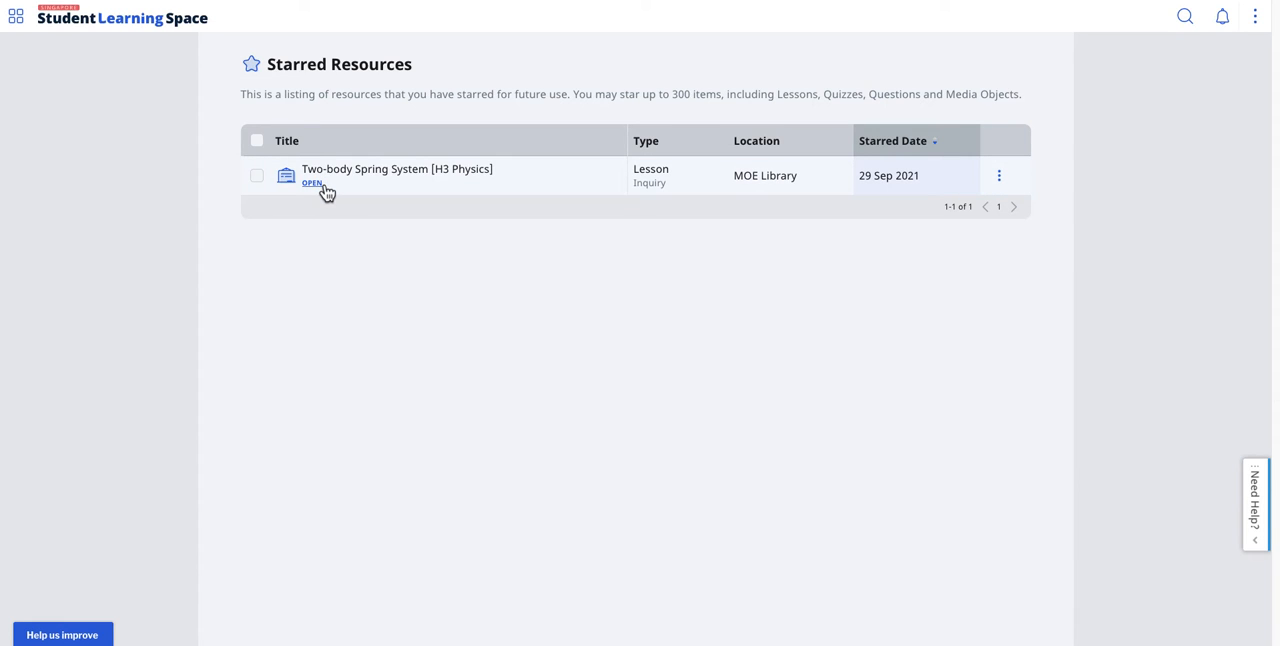
left_click(312, 184)
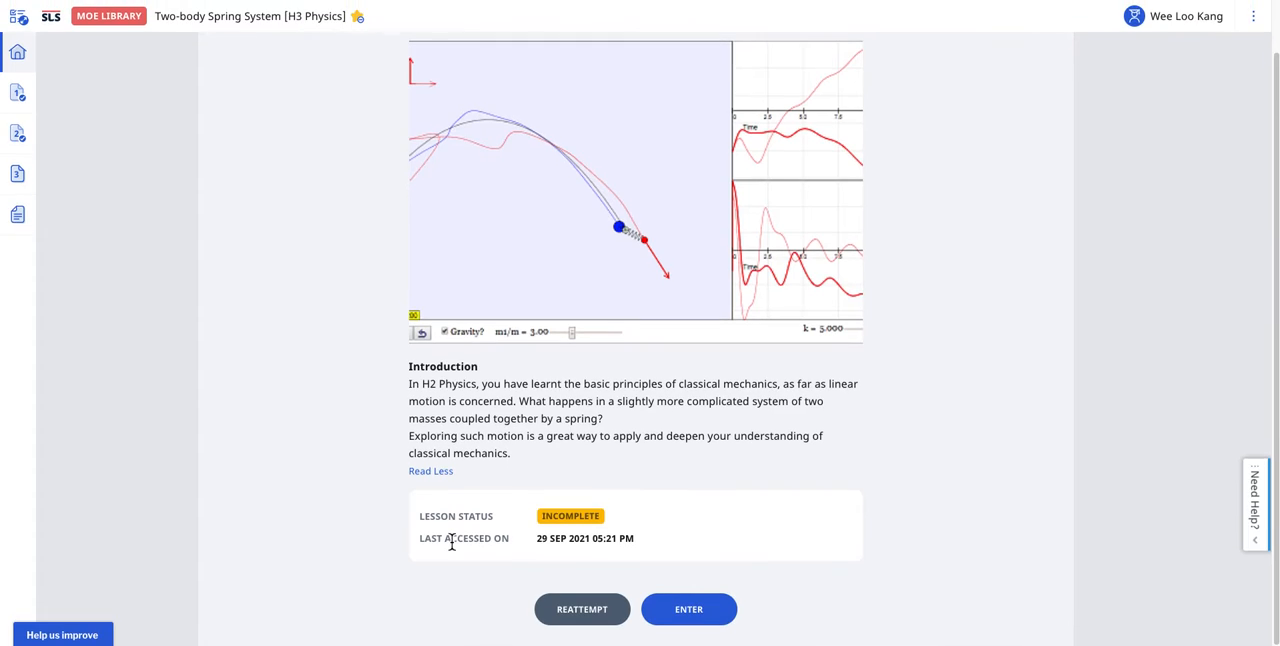
mouse_move(389, 469)
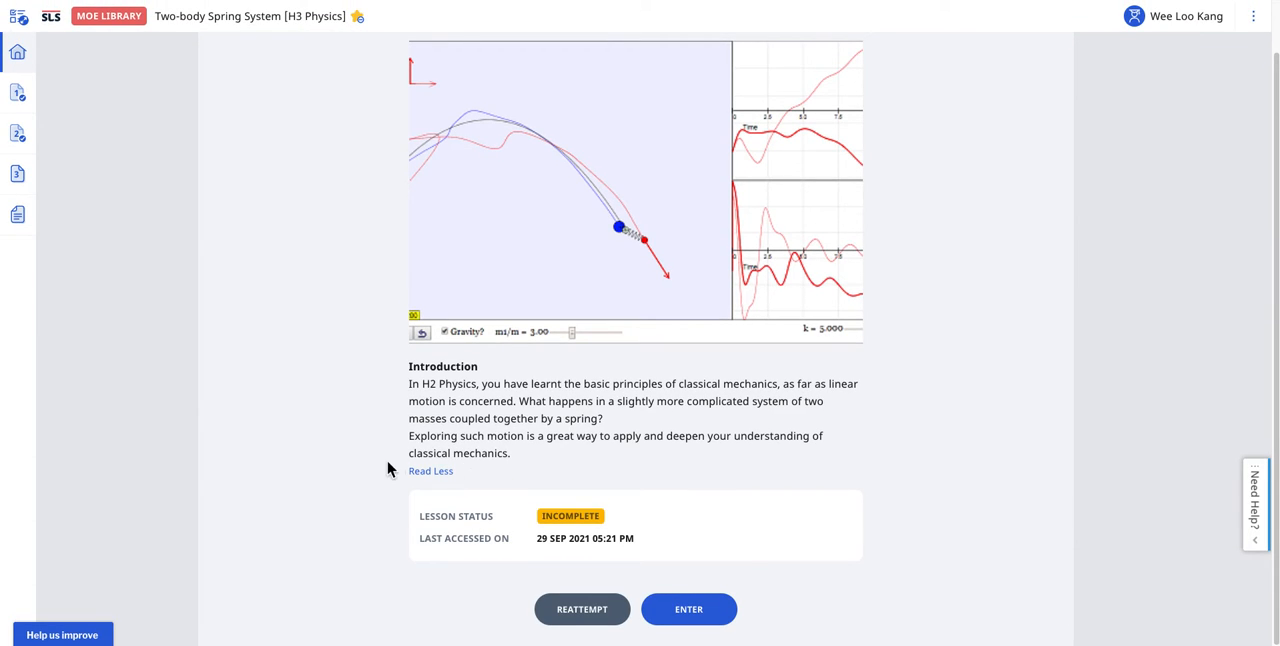
mouse_move(689, 527)
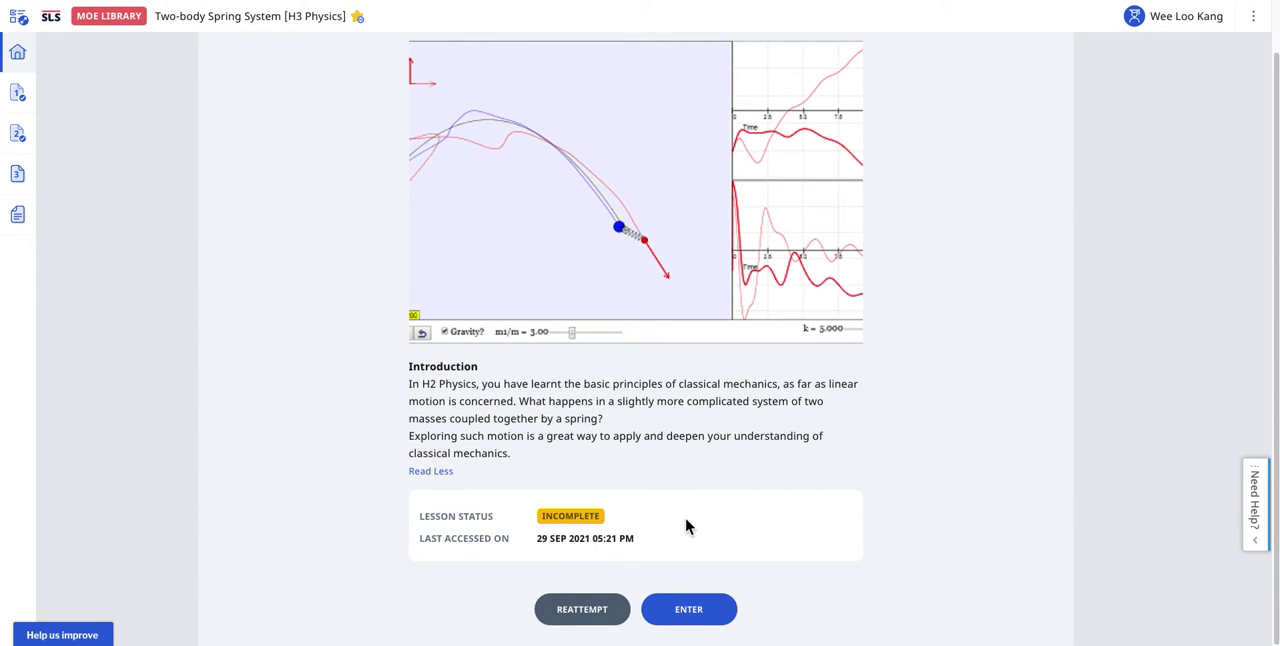
mouse_move(655, 504)
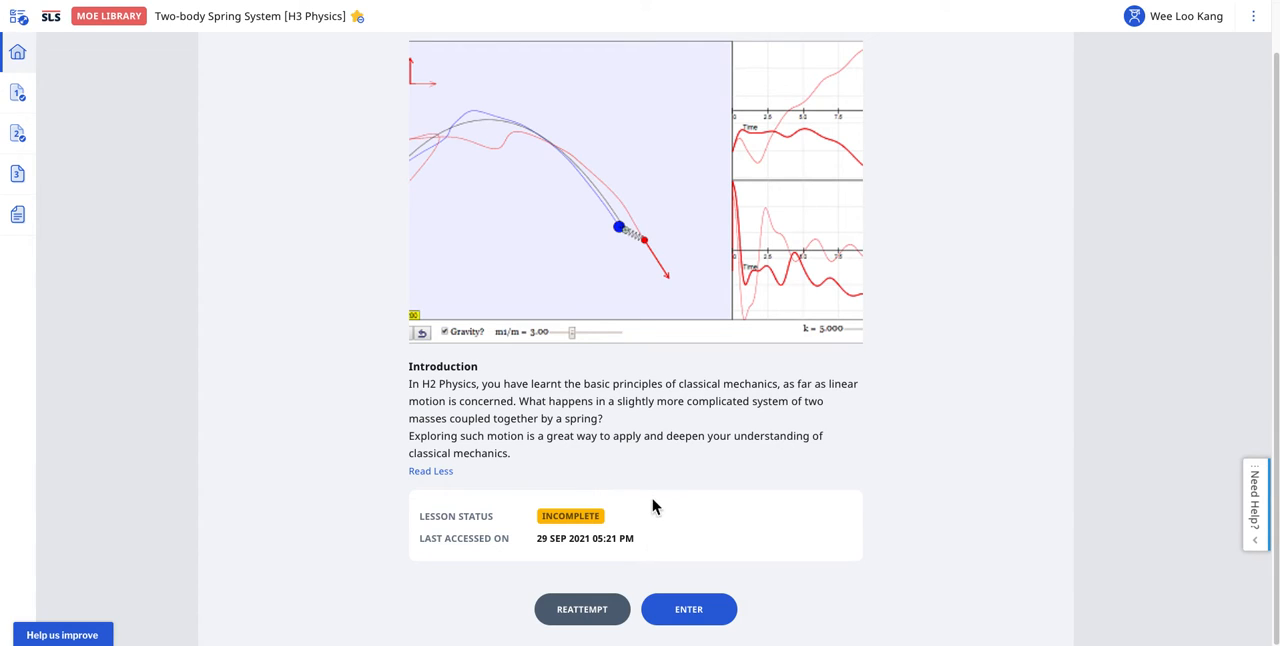
mouse_move(833, 451)
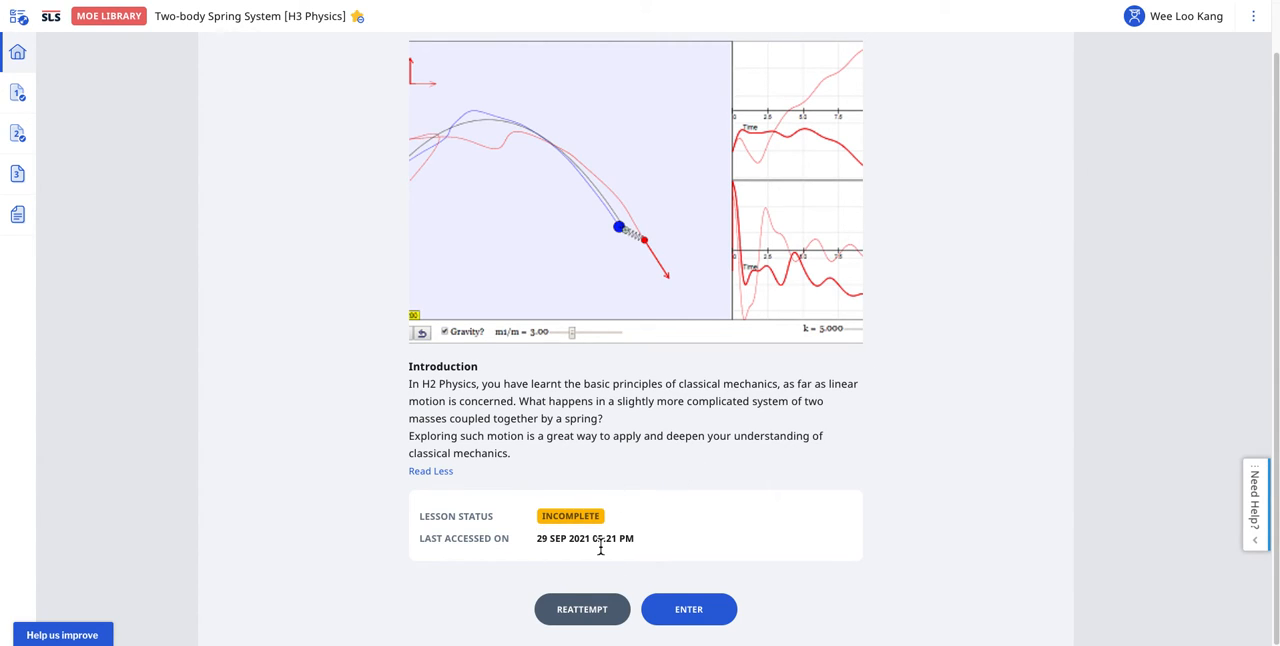
Enter the lesson, jump to its third page, then exit back to MOE Library search.
left_click(688, 609)
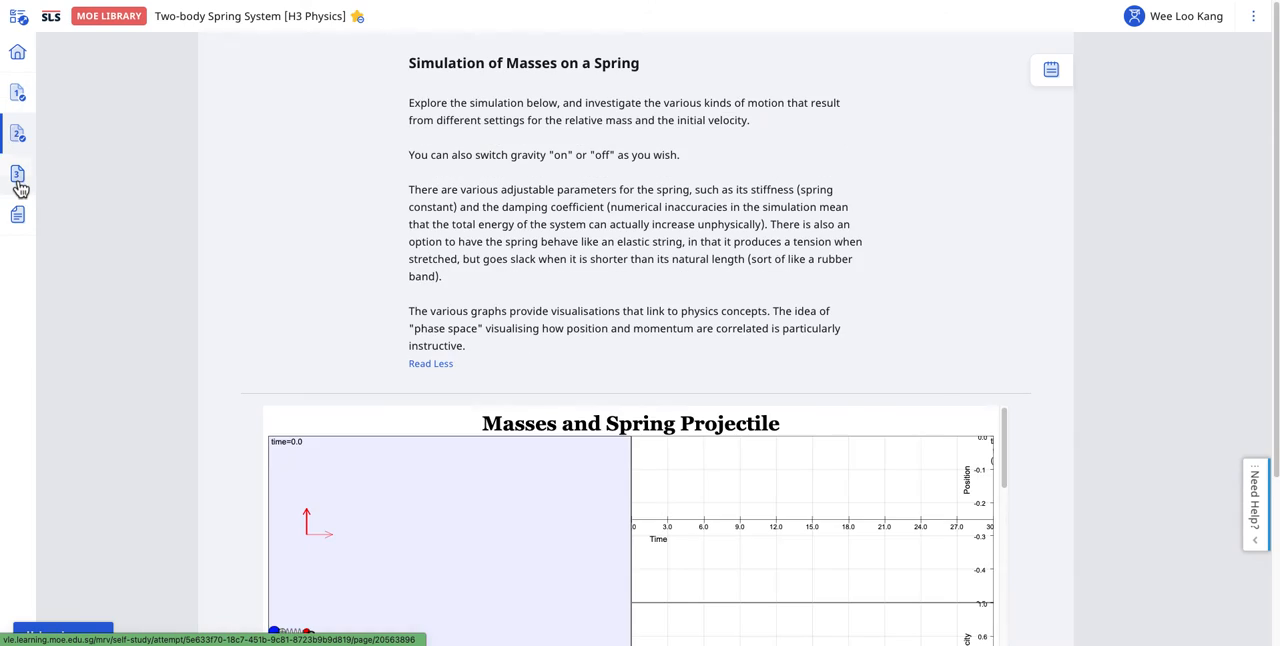
left_click(18, 175)
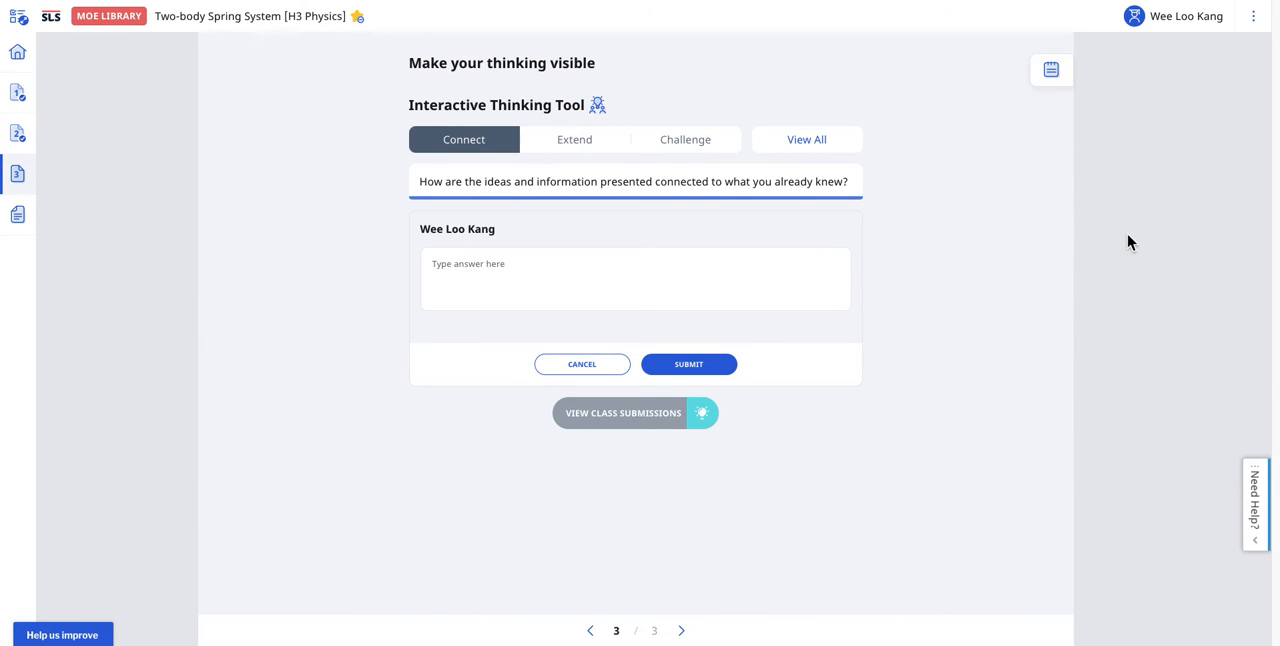
left_click(1146, 117)
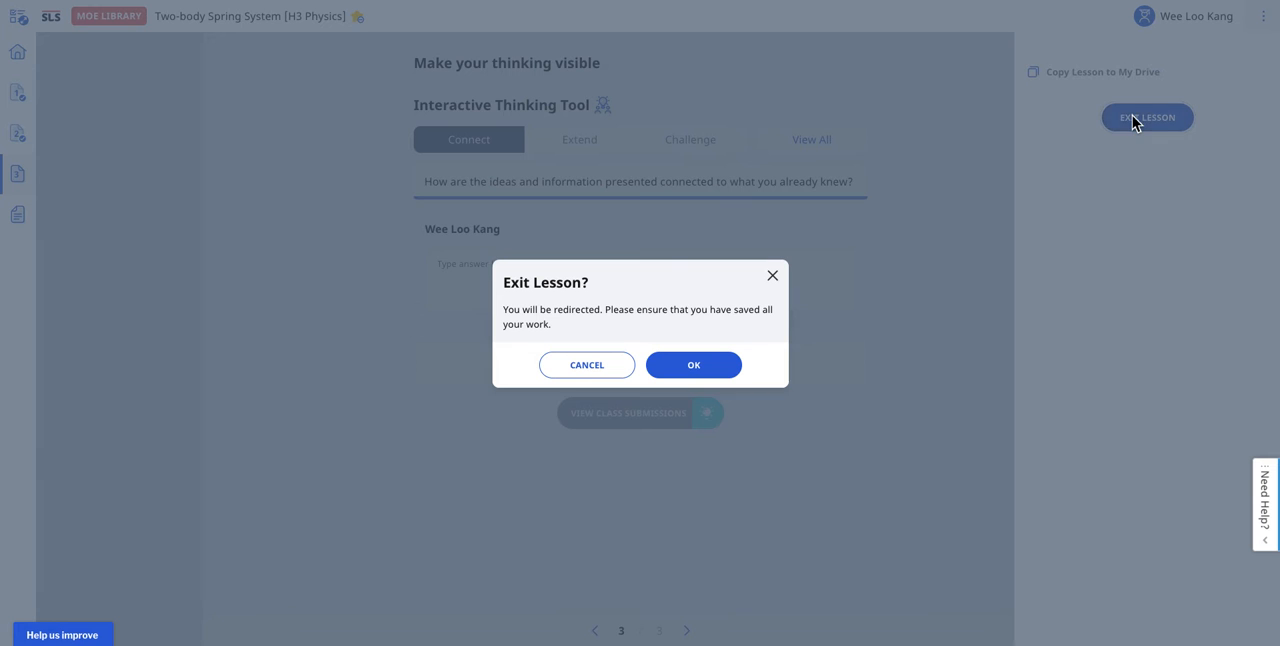
left_click(693, 364)
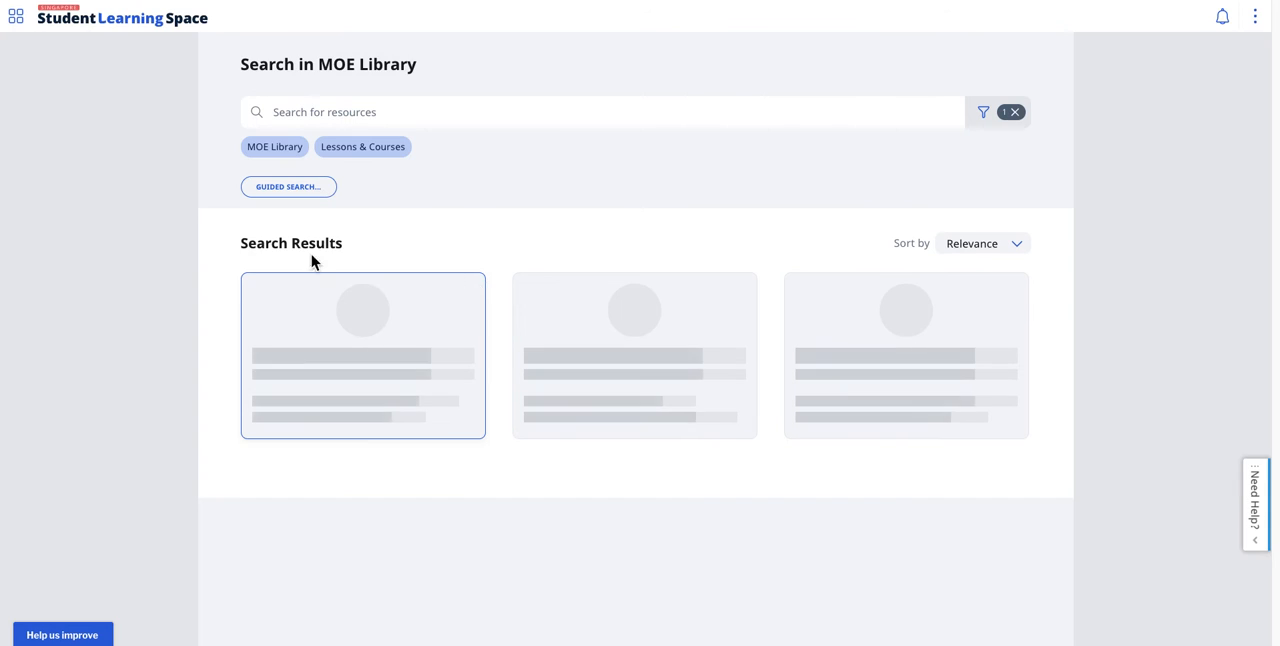
Navigate through Resources to My Drive's Owned by Me page, which lists no items.
left_click(13, 20)
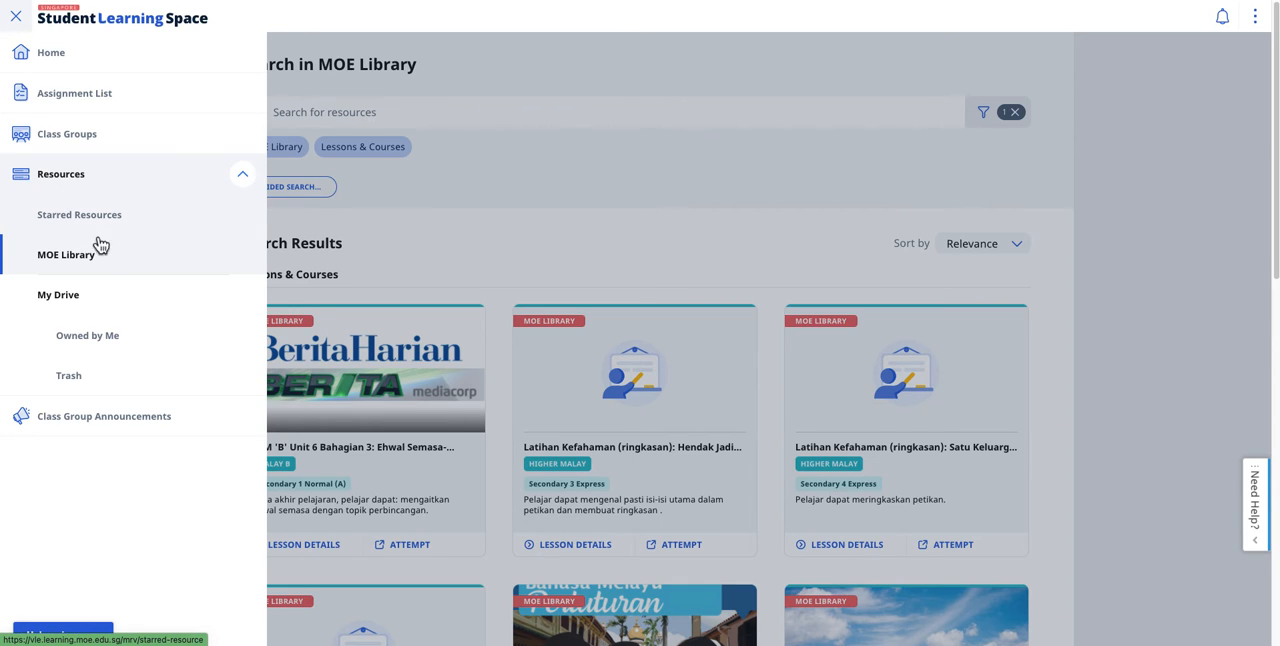
left_click(87, 335)
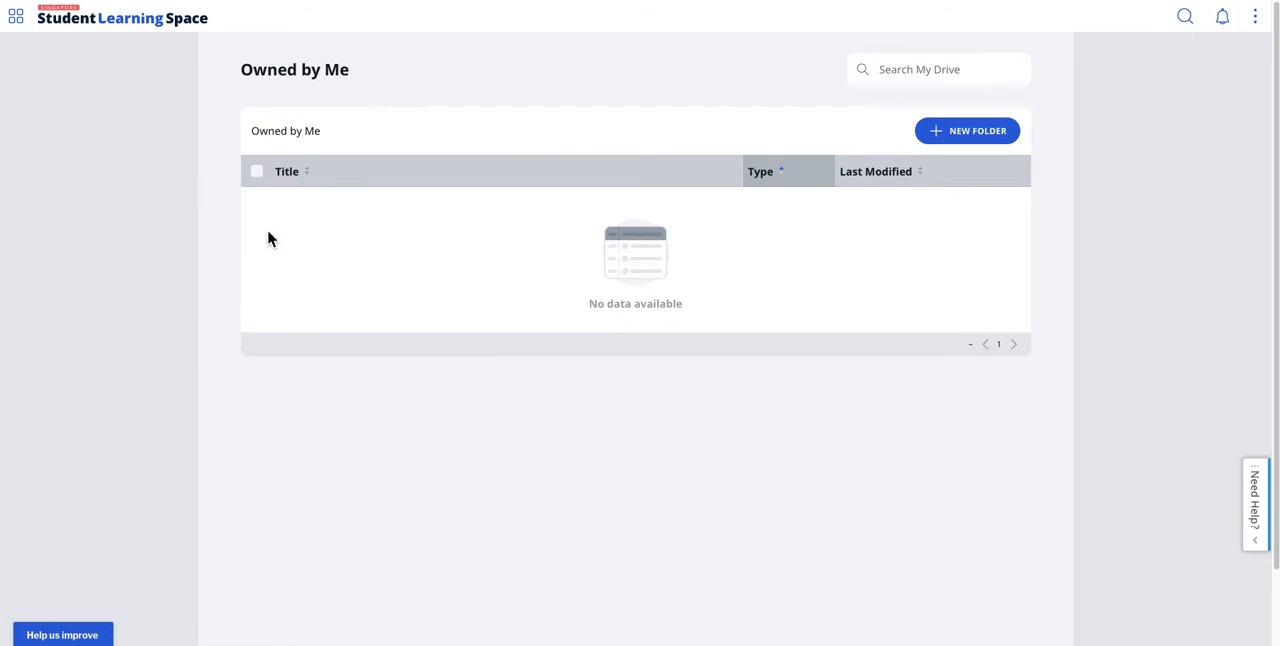
left_click(15, 23)
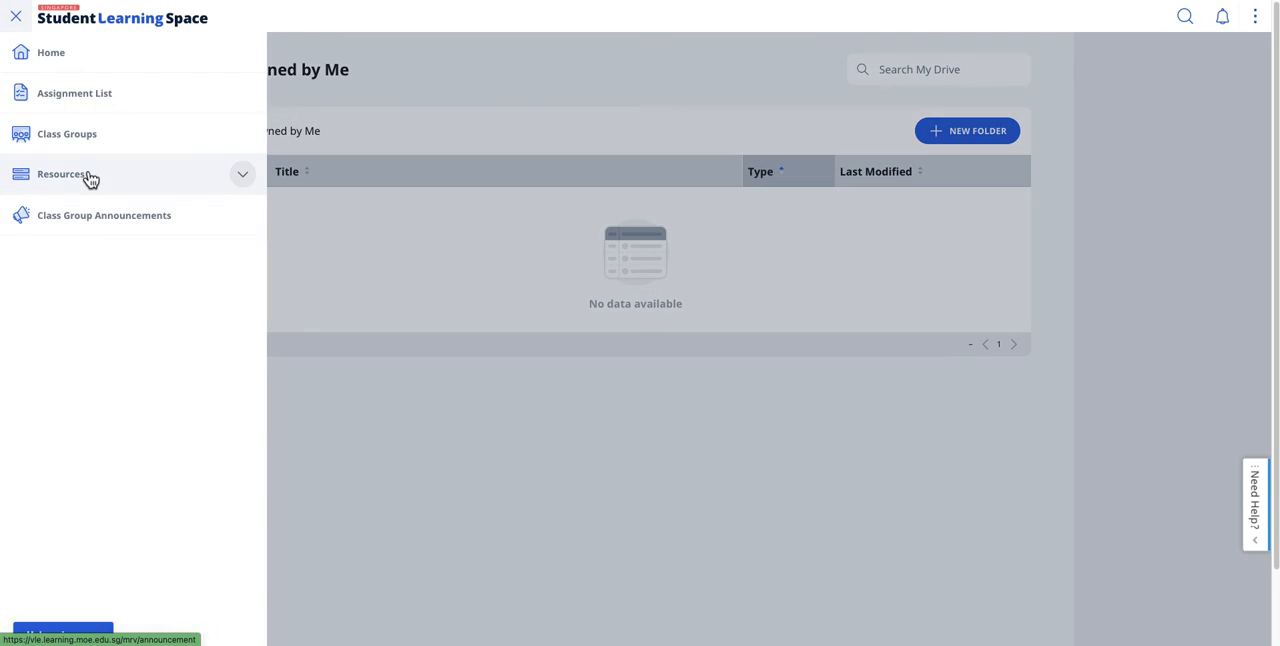
left_click(62, 176)
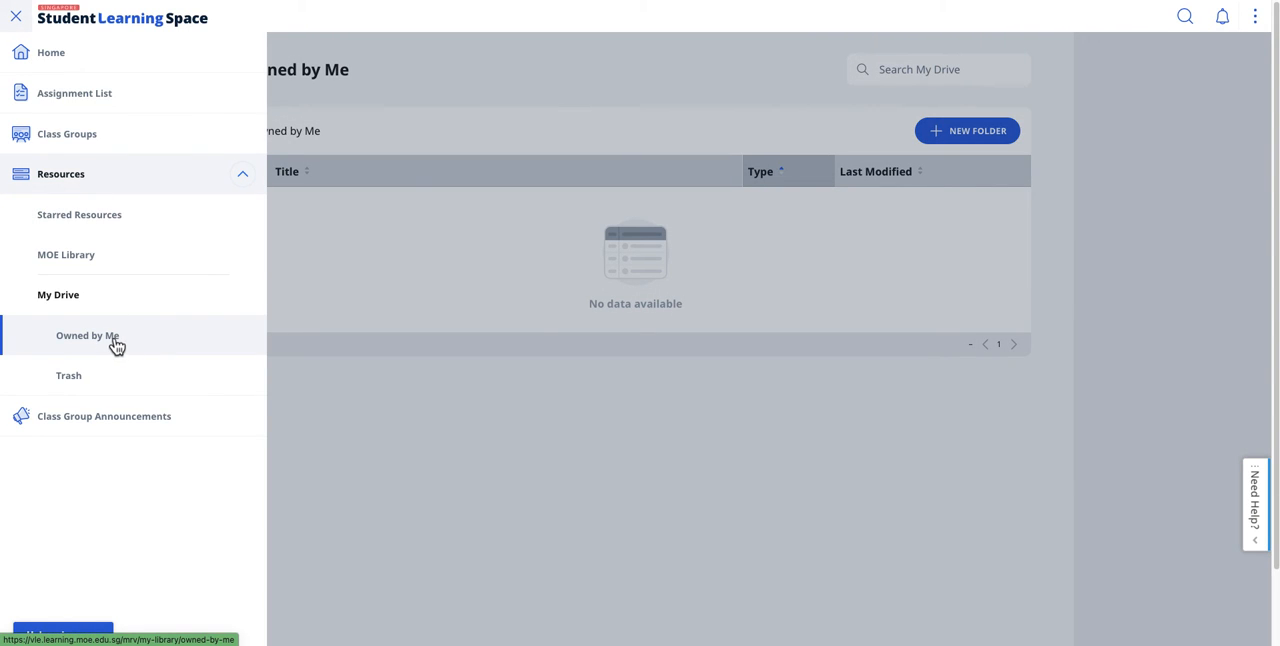
left_click(14, 20)
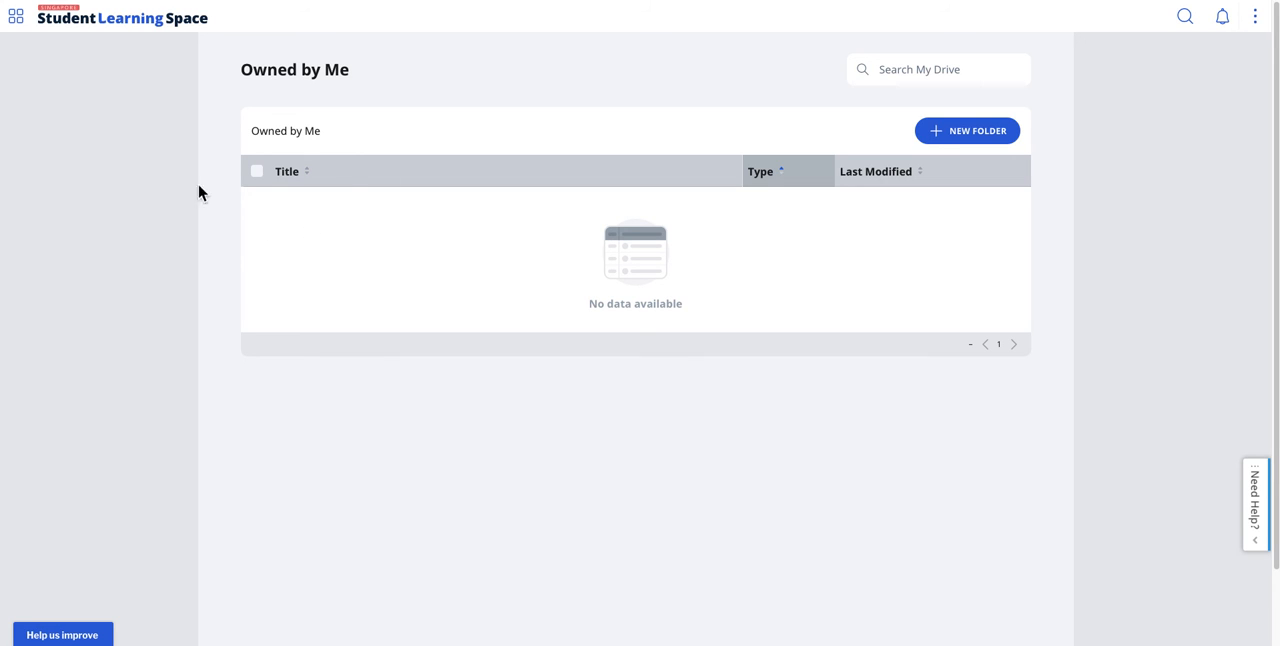
left_click(16, 20)
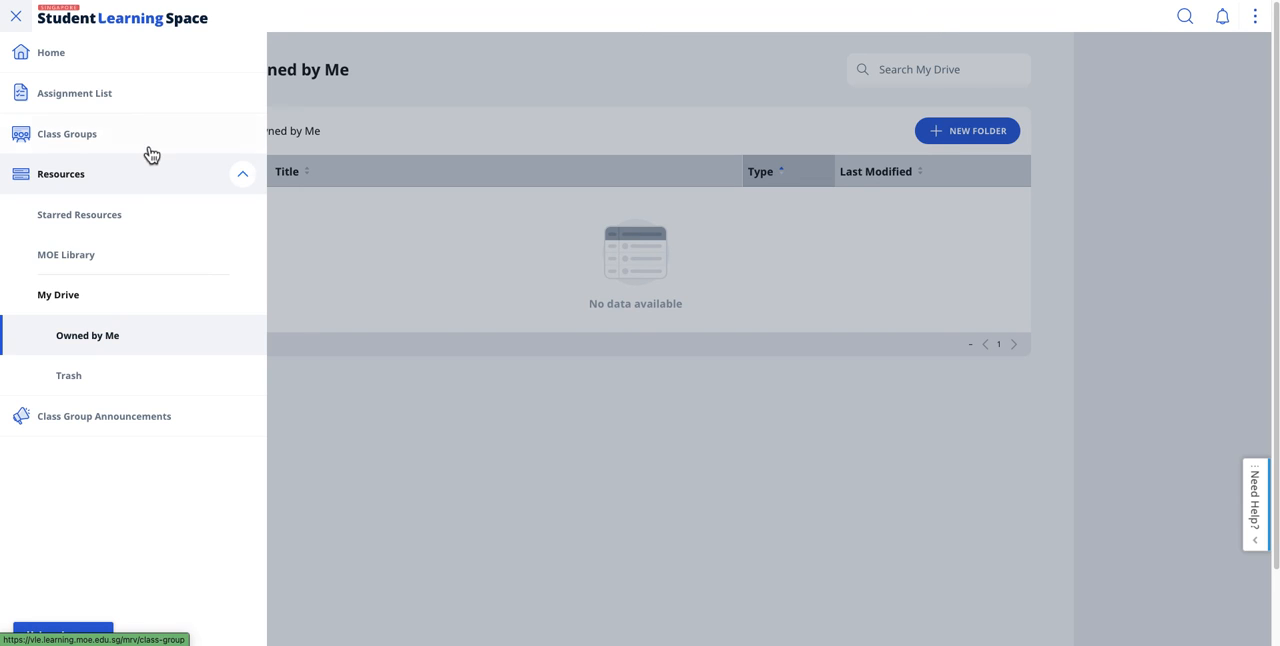
Go to the Assignment List and switch to the Complete tab showing three assignments.
left_click(76, 93)
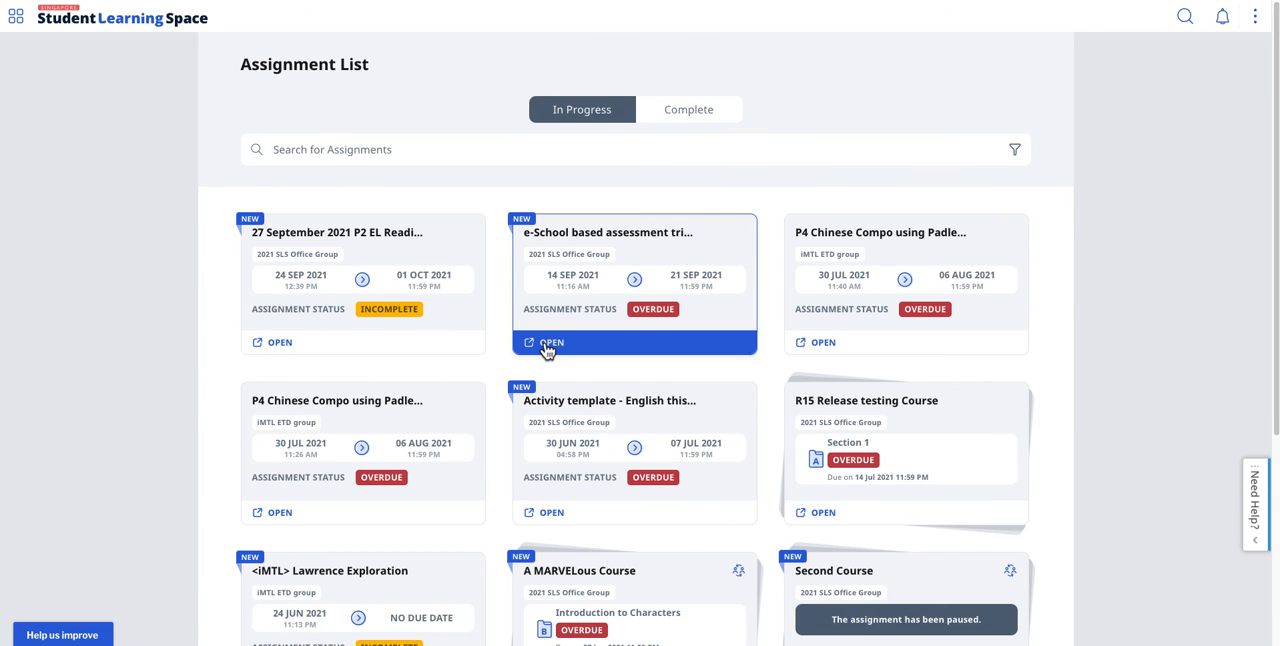
mouse_move(518, 360)
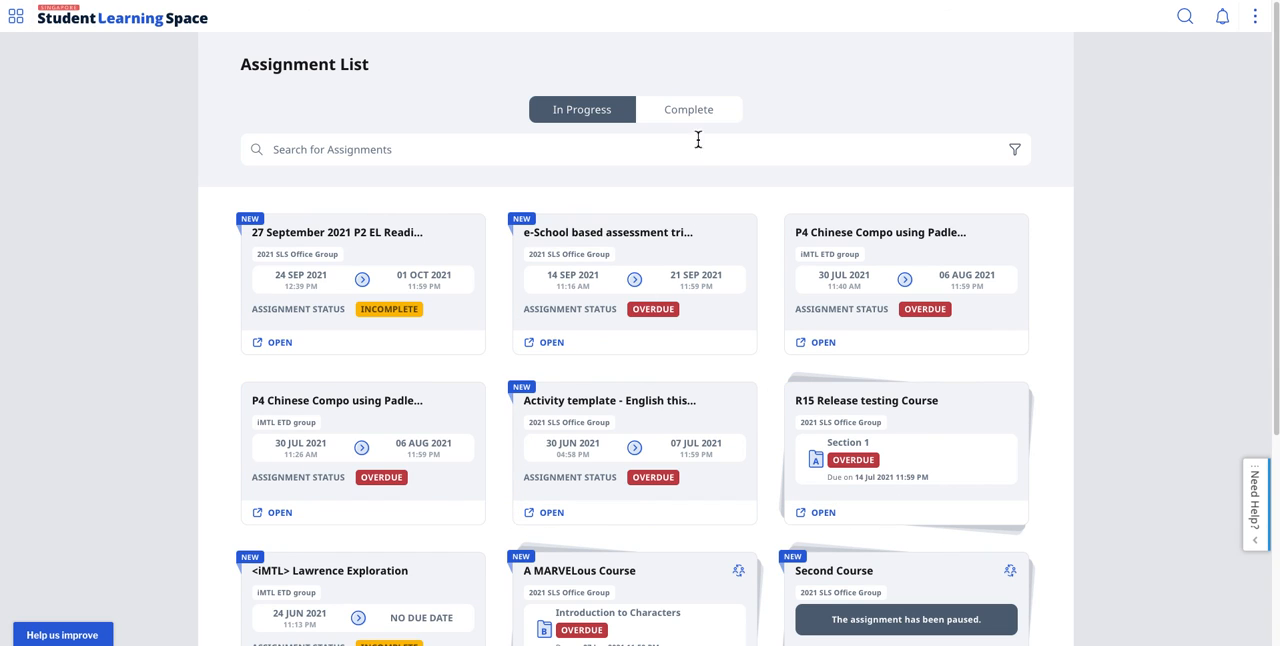
left_click(688, 109)
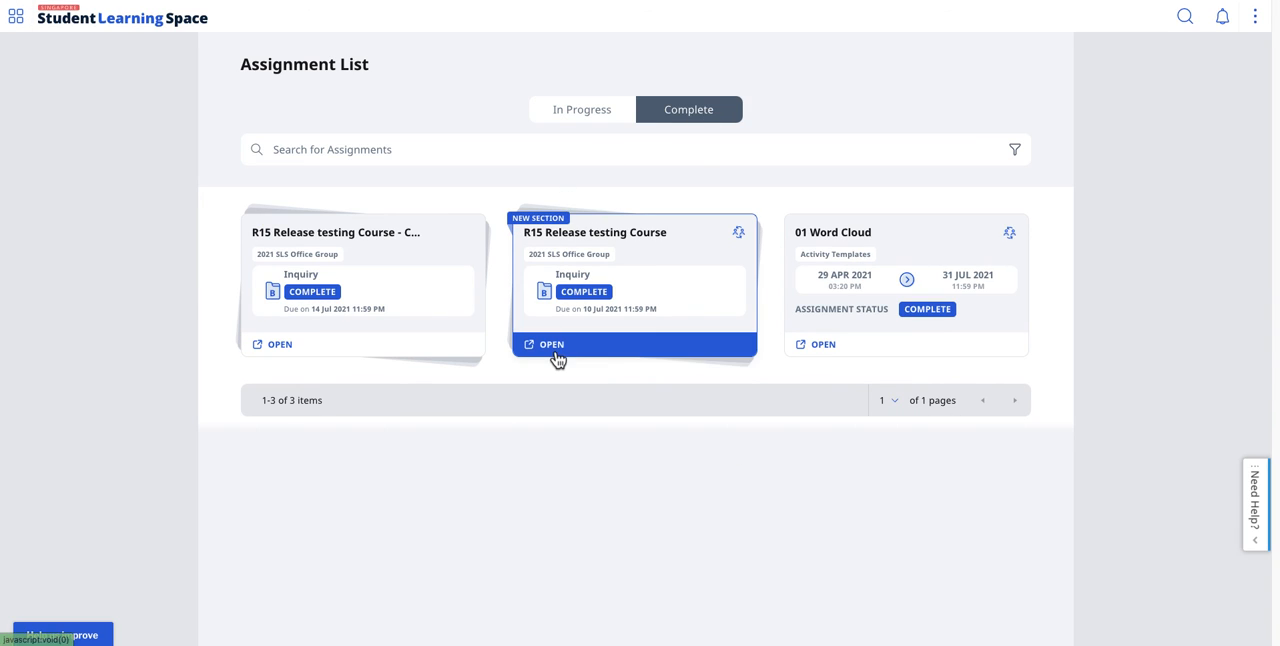